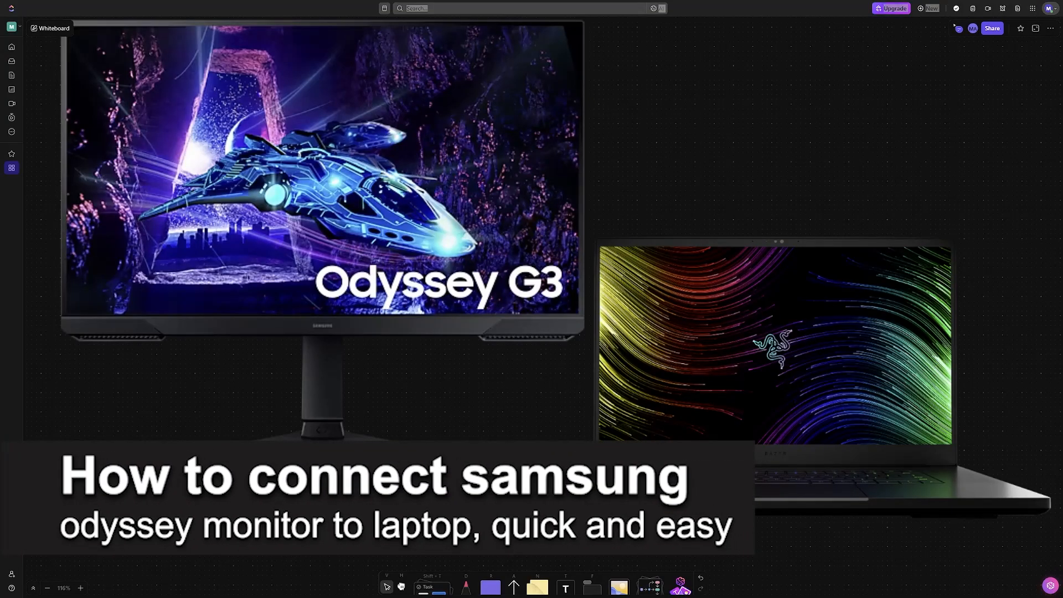
# Draw a two-way curved arrow between the devices and handwrite LAPTOP and Monitor in pink.
pyautogui.moveTo(457, 351); pyautogui.dragTo(491, 409)
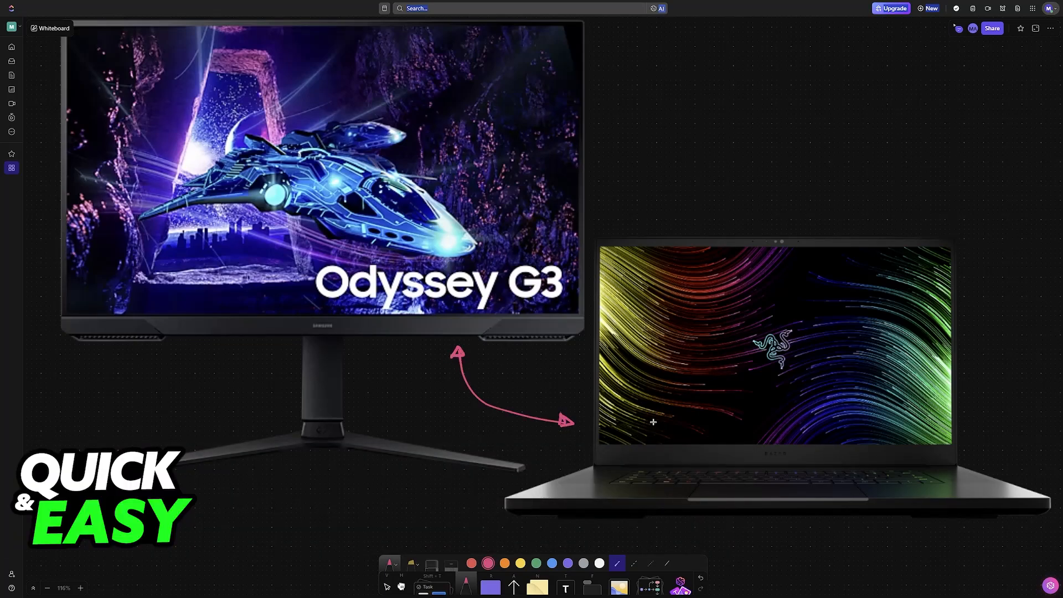
pyautogui.moveTo(646, 206)
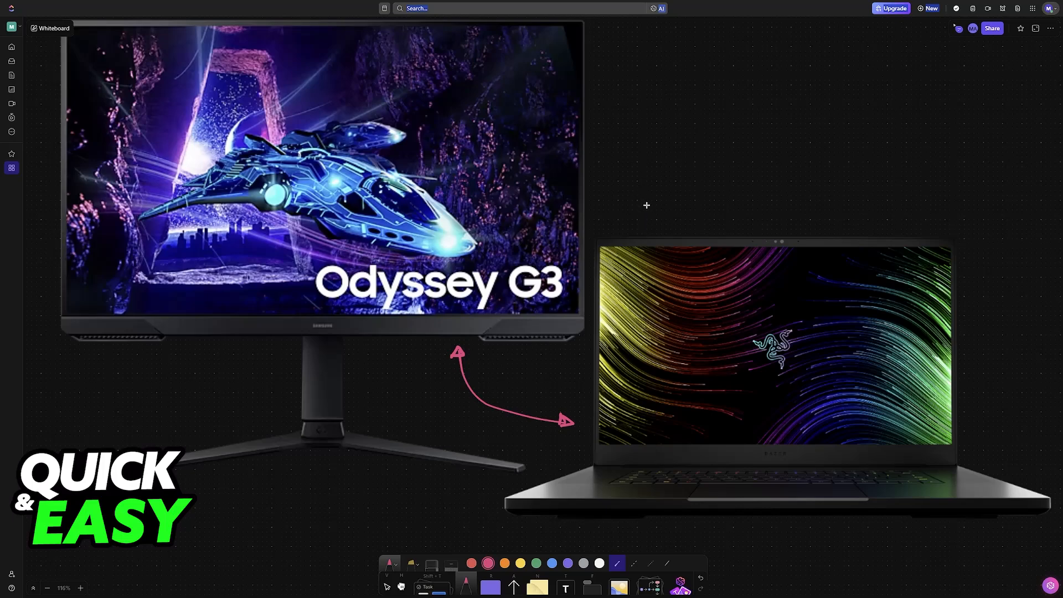
pyautogui.moveTo(736, 203); pyautogui.dragTo(773, 223)
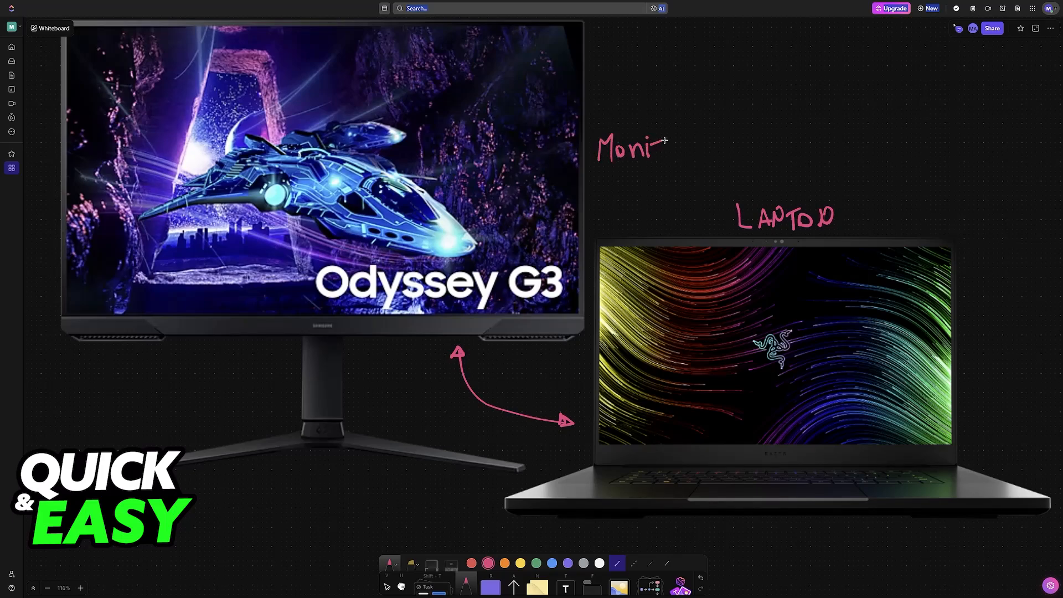
pyautogui.write('tor')
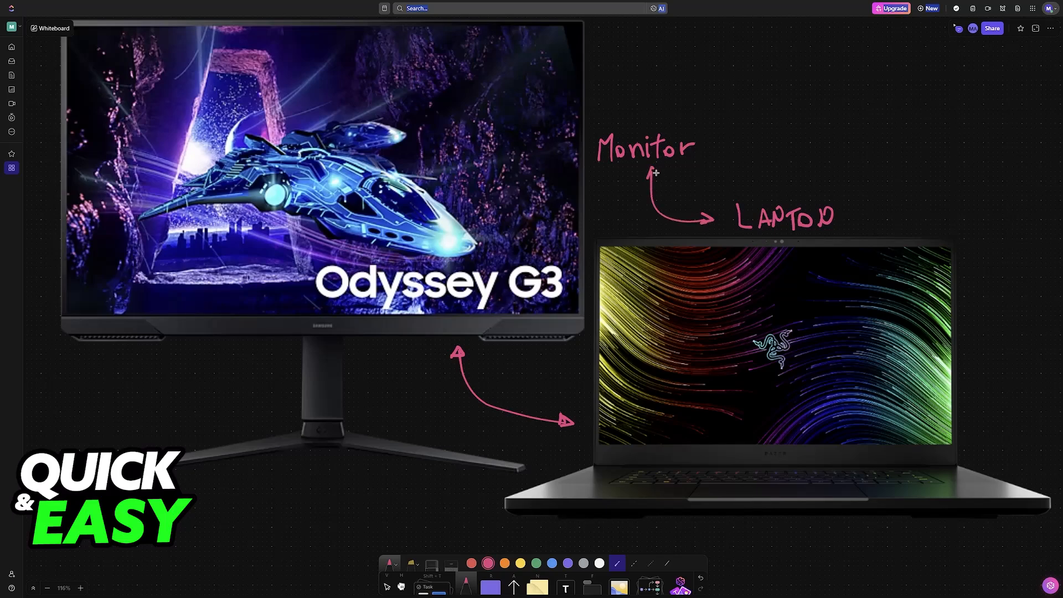
pyautogui.moveTo(711, 233)
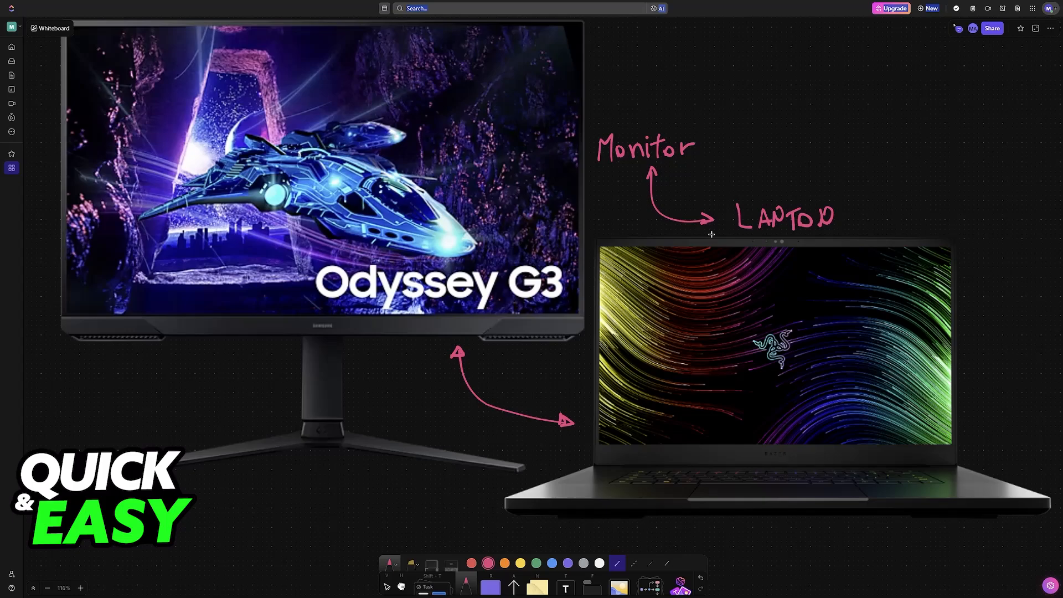
# Handwrite the HDMI to HDMI heading above the monitor's rear-port picture.
pyautogui.scroll(-3)
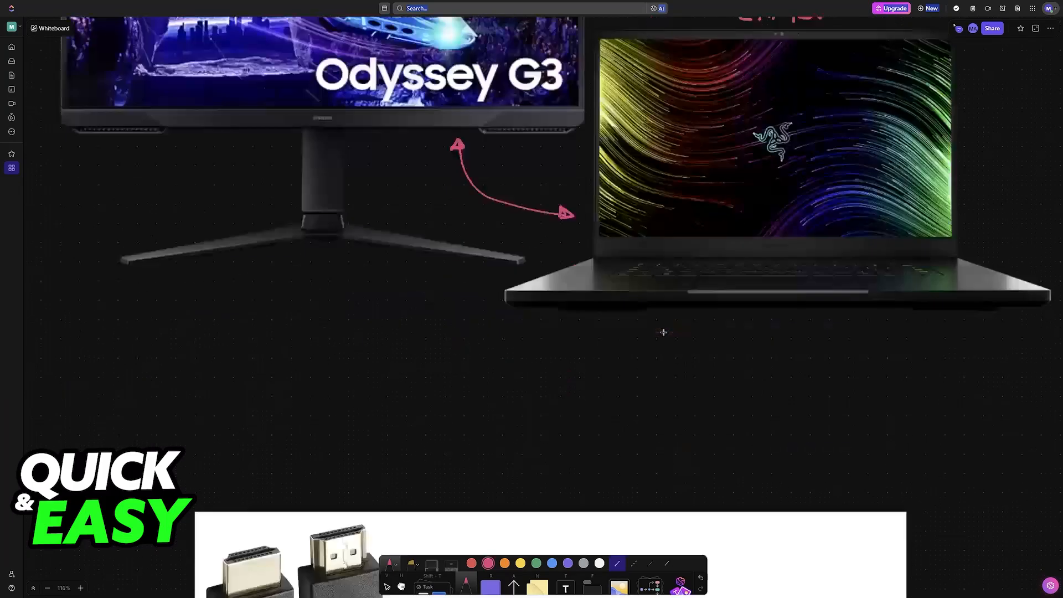
pyautogui.scroll(-3)
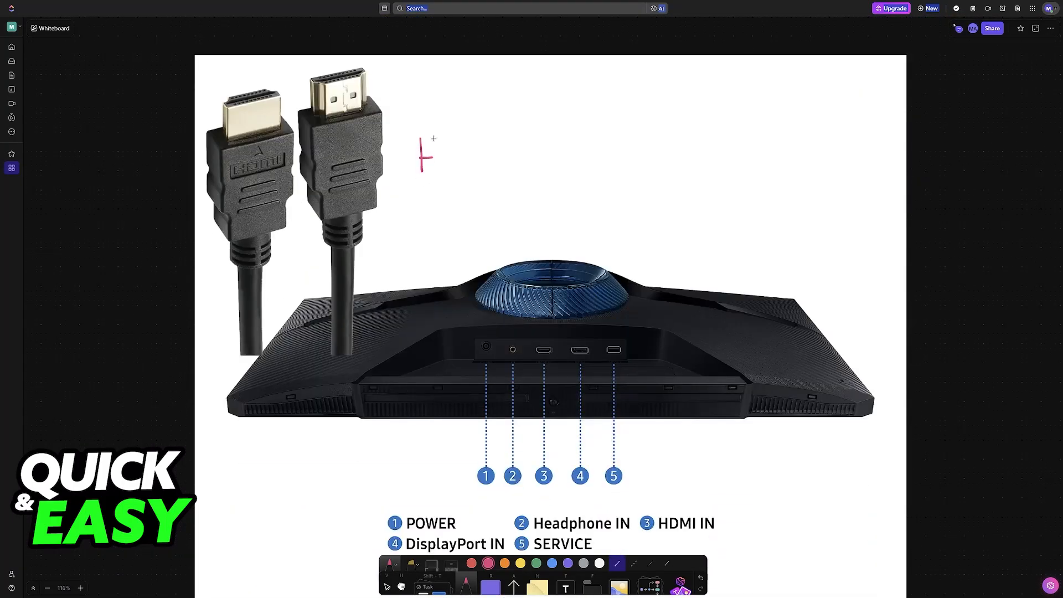
pyautogui.write('HDMI to HDMI')
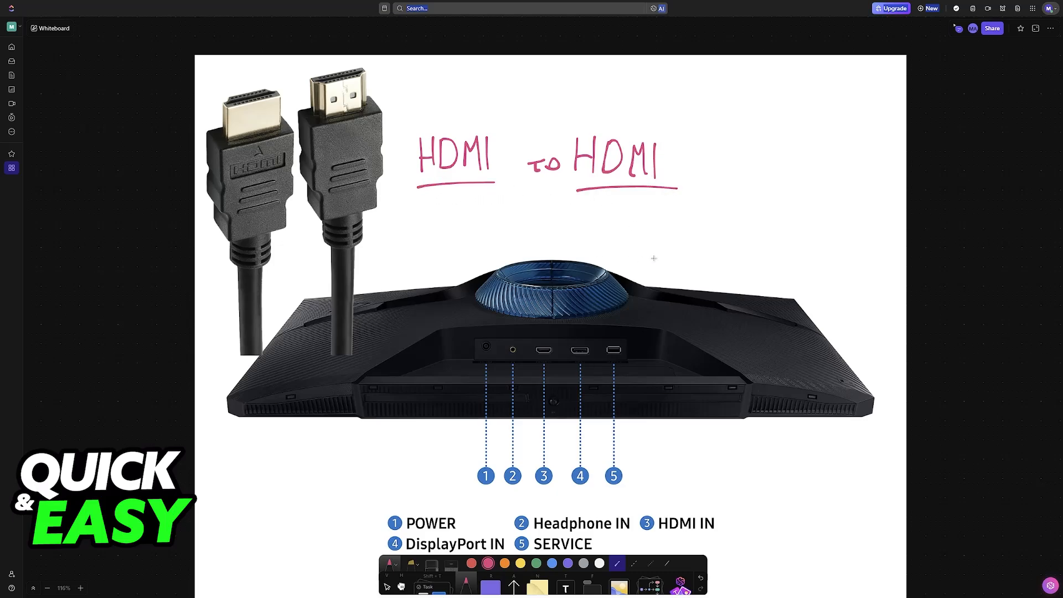
pyautogui.moveTo(621, 199)
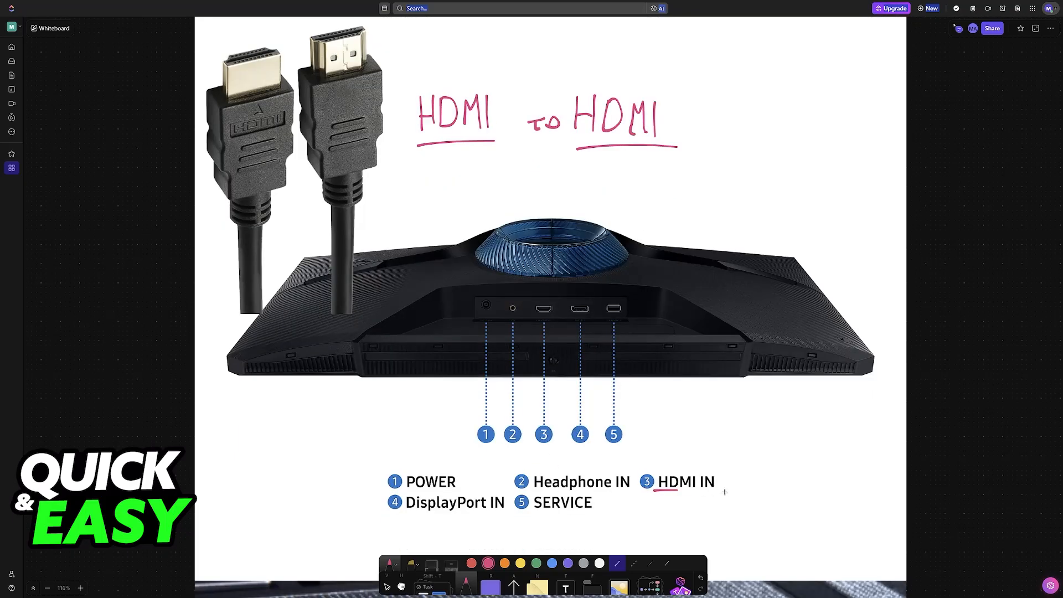
# Circle the row of ports and draw an arrow from the HDMI plug to them.
pyautogui.moveTo(662, 488); pyautogui.dragTo(722, 492)
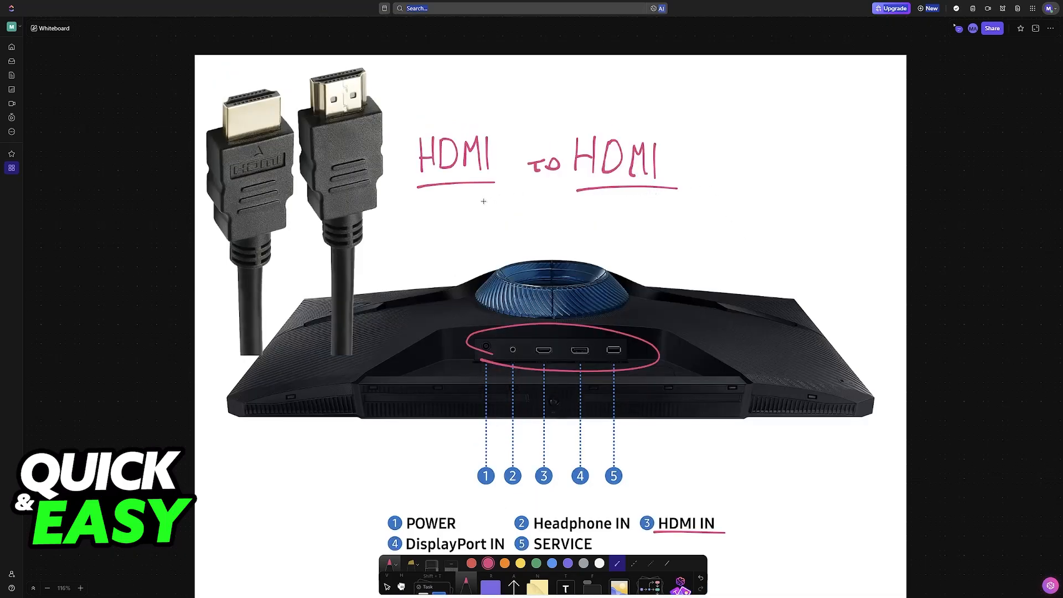
pyautogui.moveTo(468, 201); pyautogui.dragTo(594, 198)
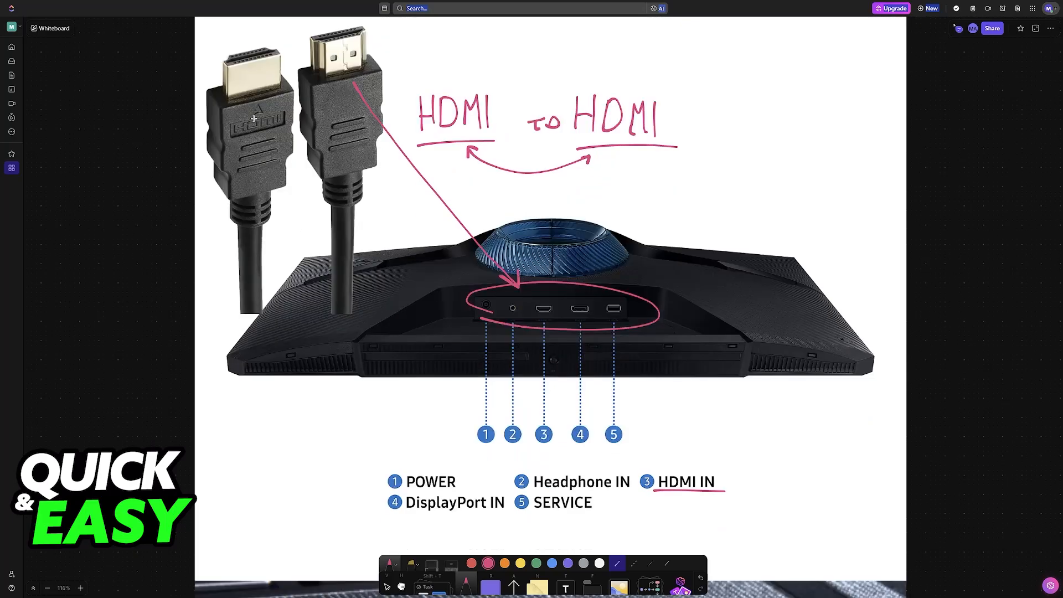
# Handwrite HDMI under the laptop's HDMI port and underline it.
pyautogui.scroll(-3)
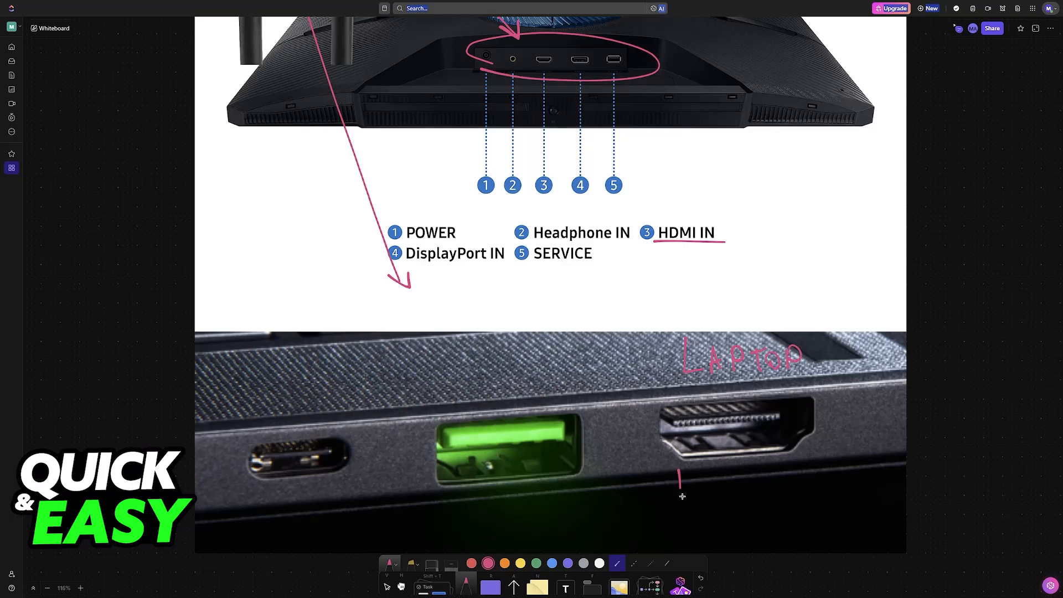
pyautogui.moveTo(683, 481); pyautogui.dragTo(739, 467)
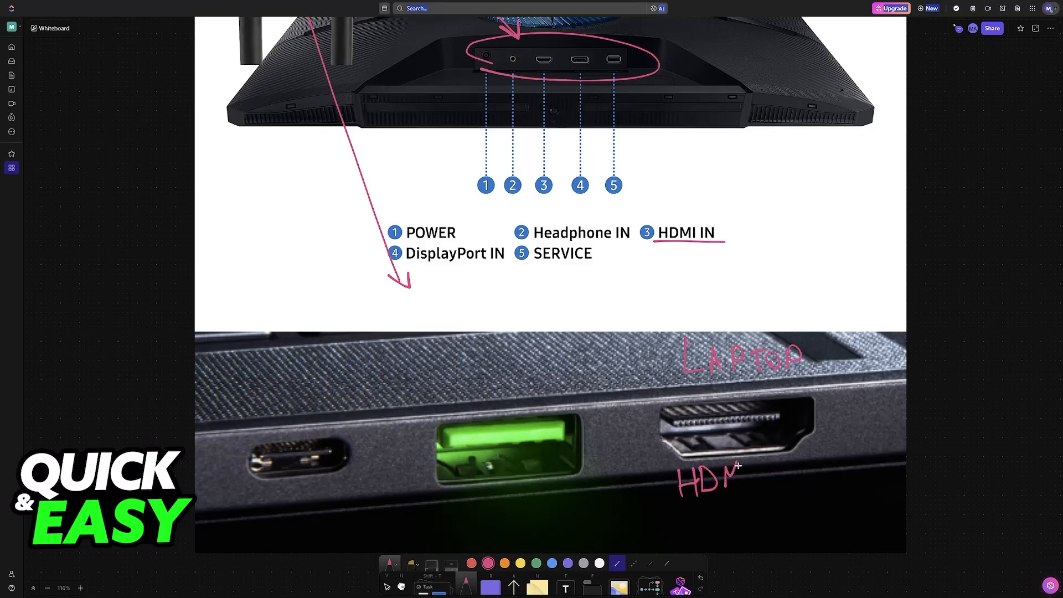
pyautogui.moveTo(671, 497); pyautogui.dragTo(761, 501)
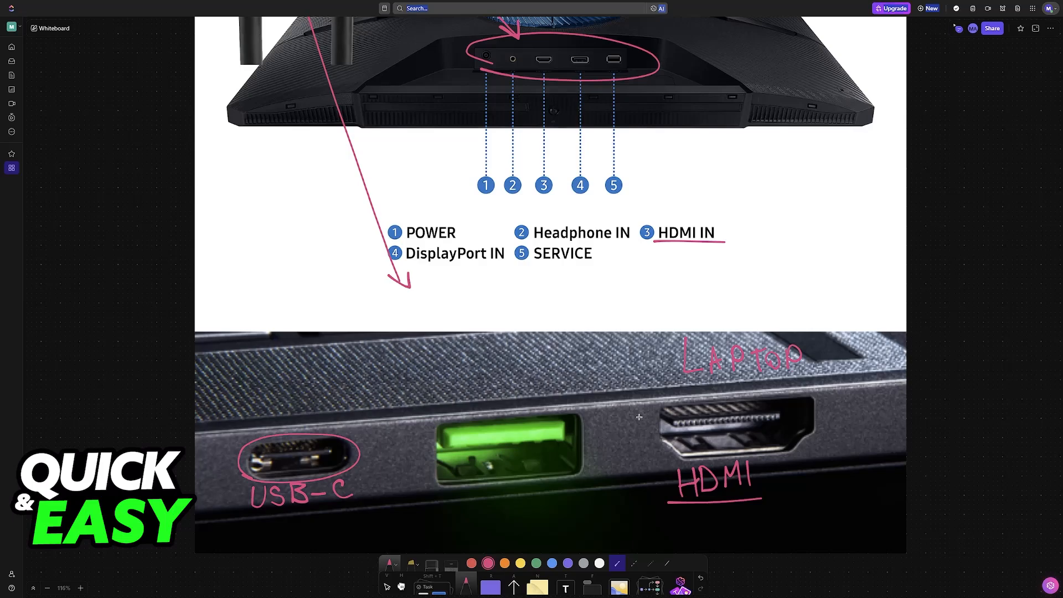
# Draw a pink arrow from the laptop screen to the monitor screen.
pyautogui.scroll(-3)
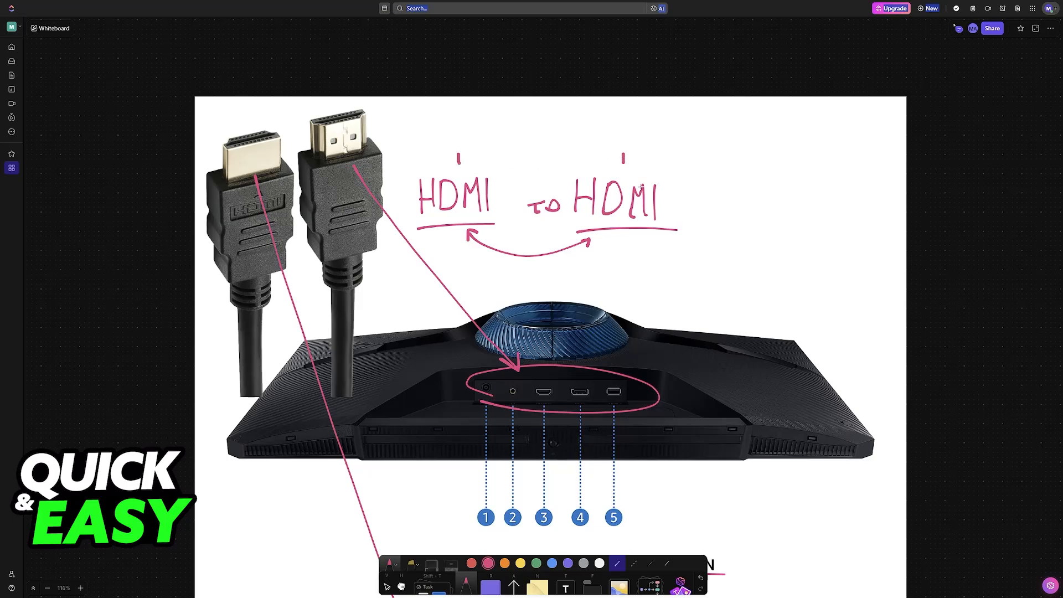
pyautogui.scroll(-3)
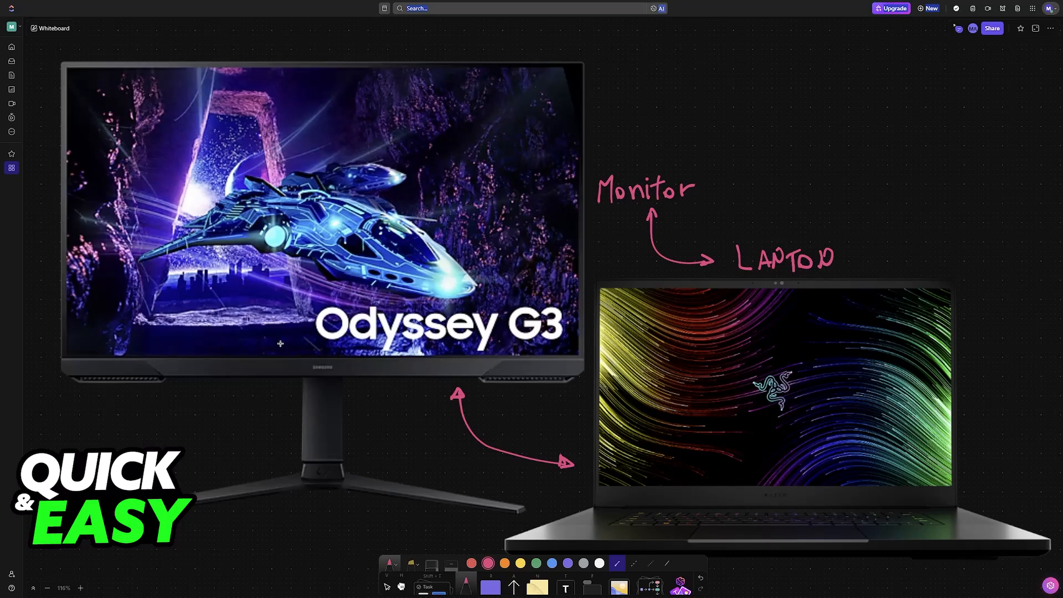
pyautogui.moveTo(280, 344); pyautogui.dragTo(542, 368)
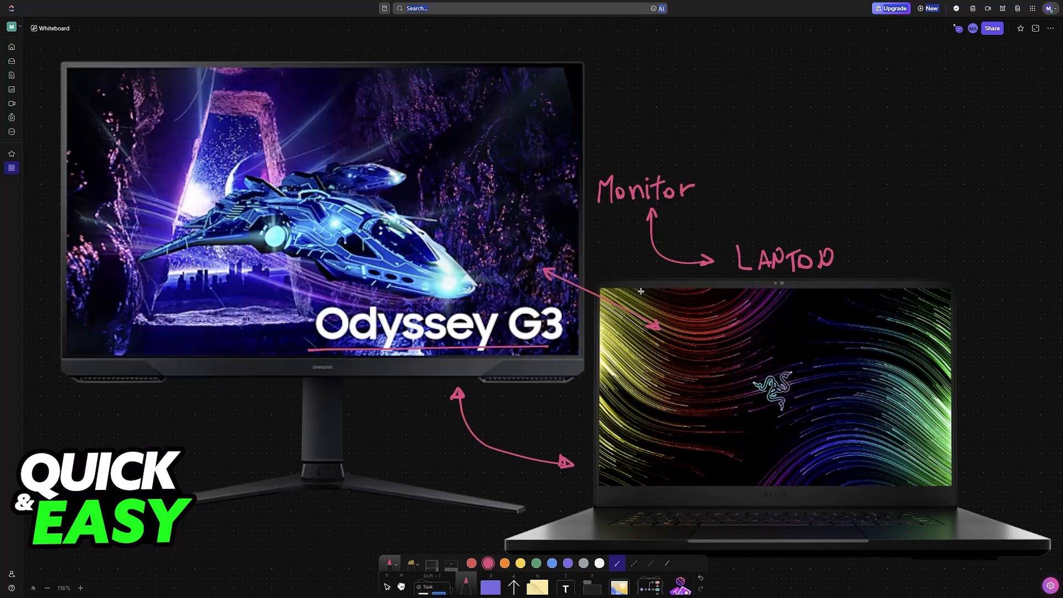
pyautogui.moveTo(598, 221)
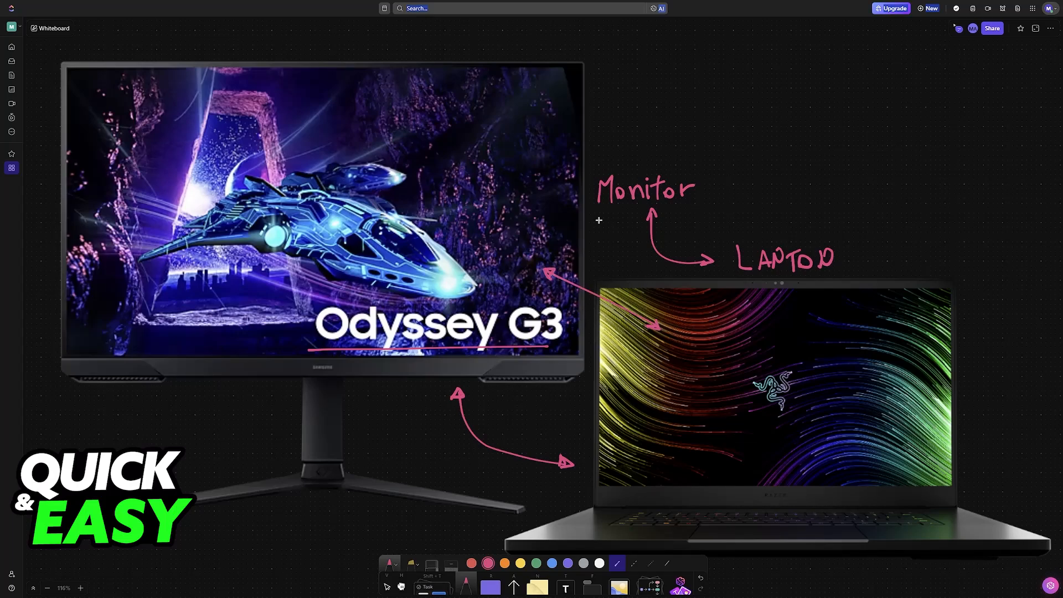
pyautogui.moveTo(701, 144)
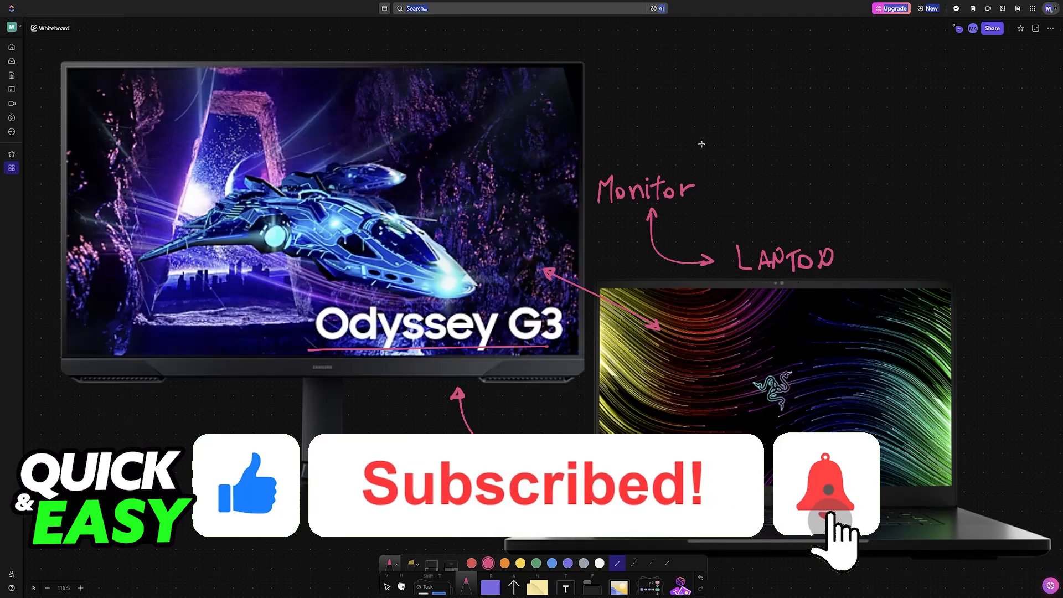
pyautogui.click(825, 485)
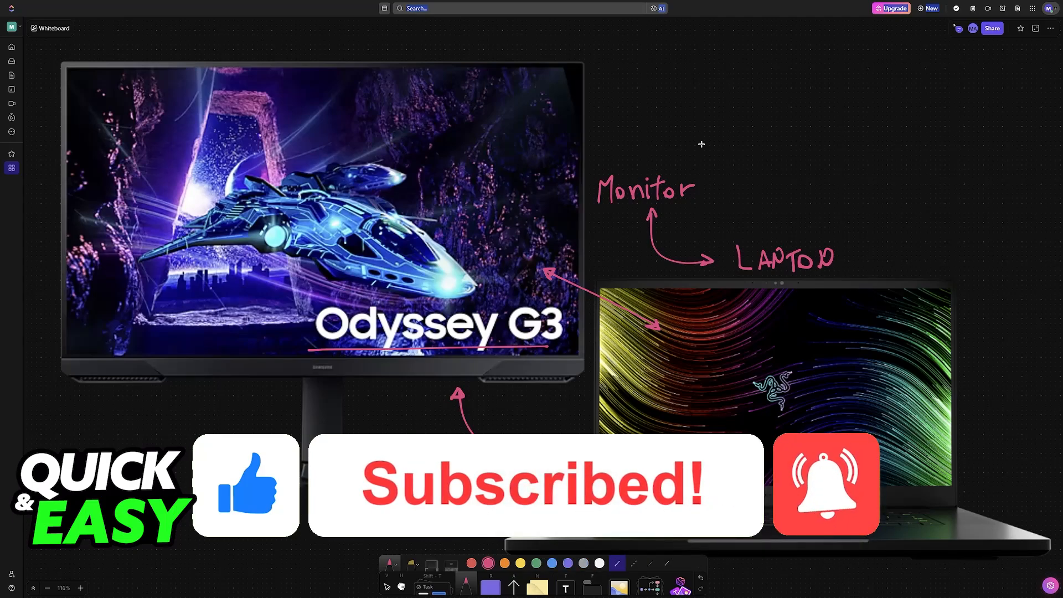